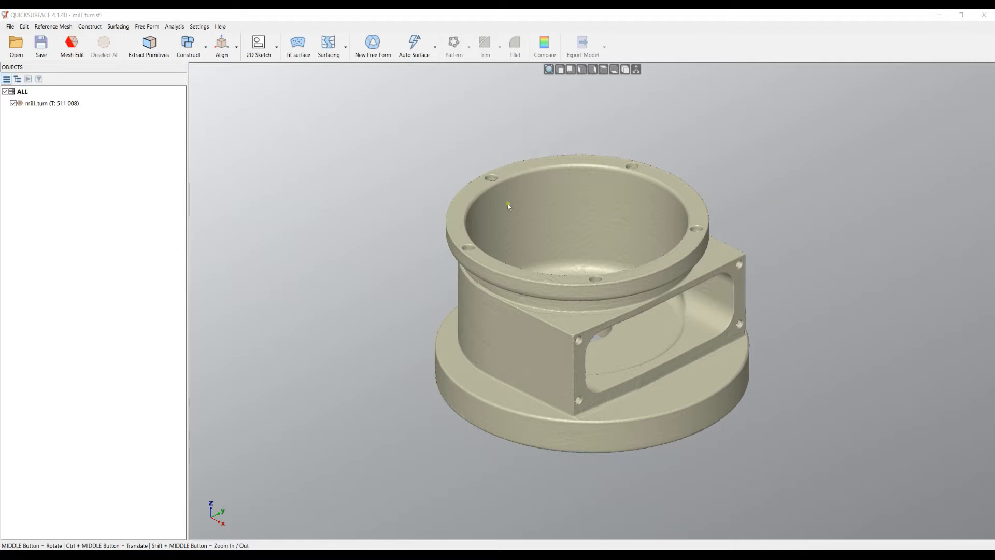
pyautogui.moveTo(565, 252)
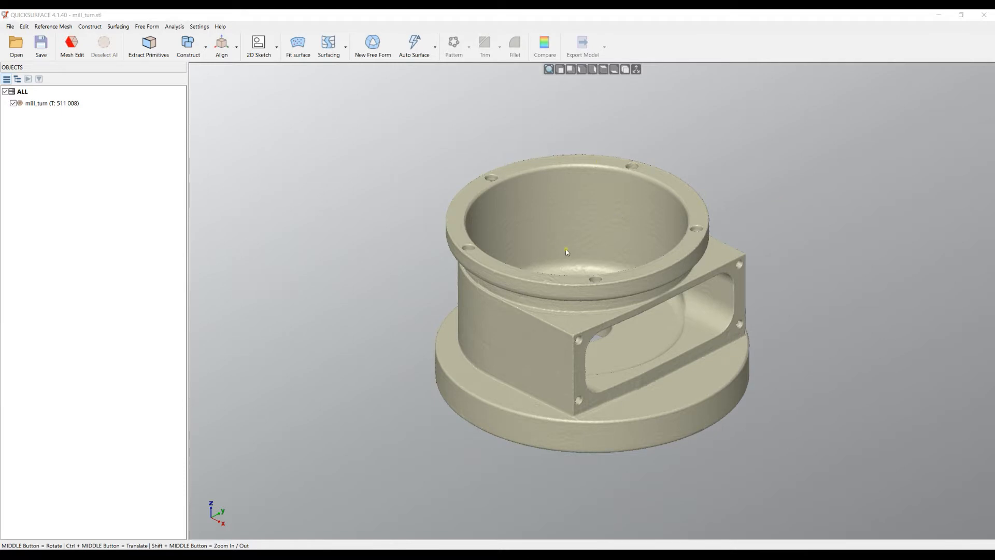
pyautogui.moveTo(573, 250)
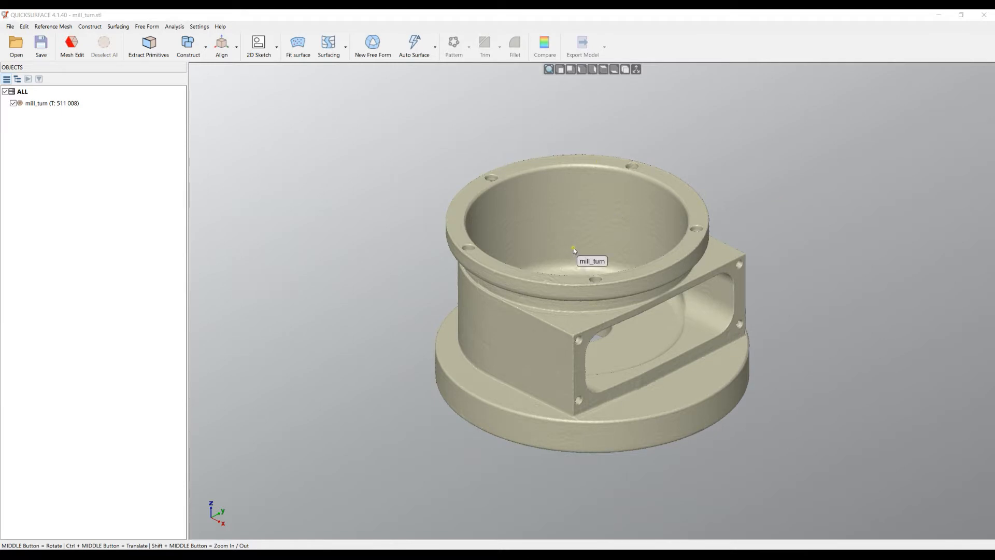
pyautogui.moveTo(576, 245)
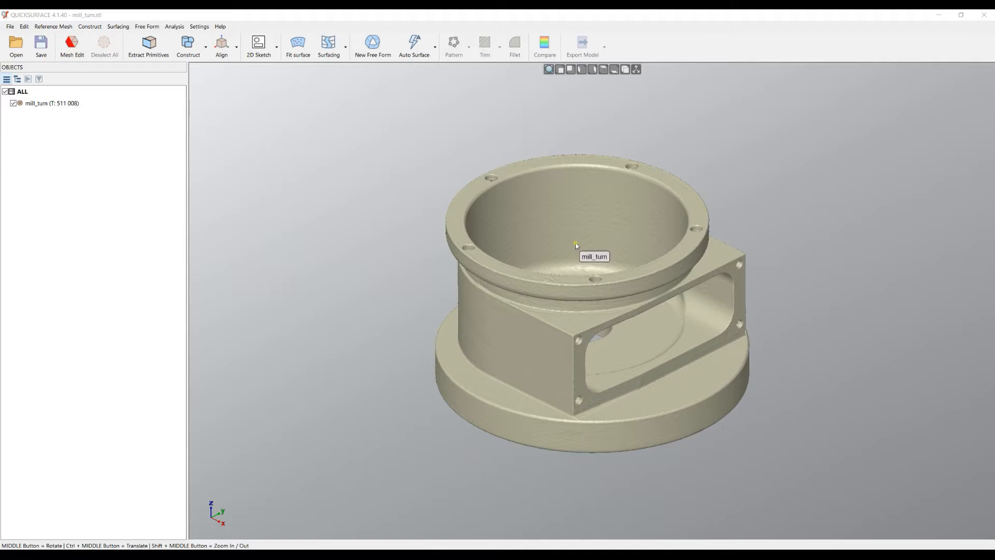
pyautogui.moveTo(766, 251)
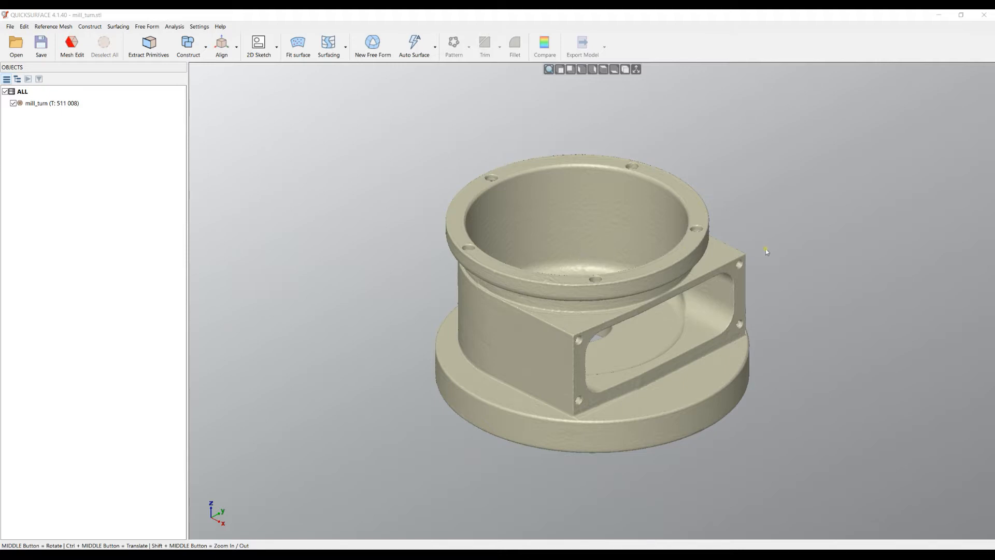
pyautogui.moveTo(785, 242)
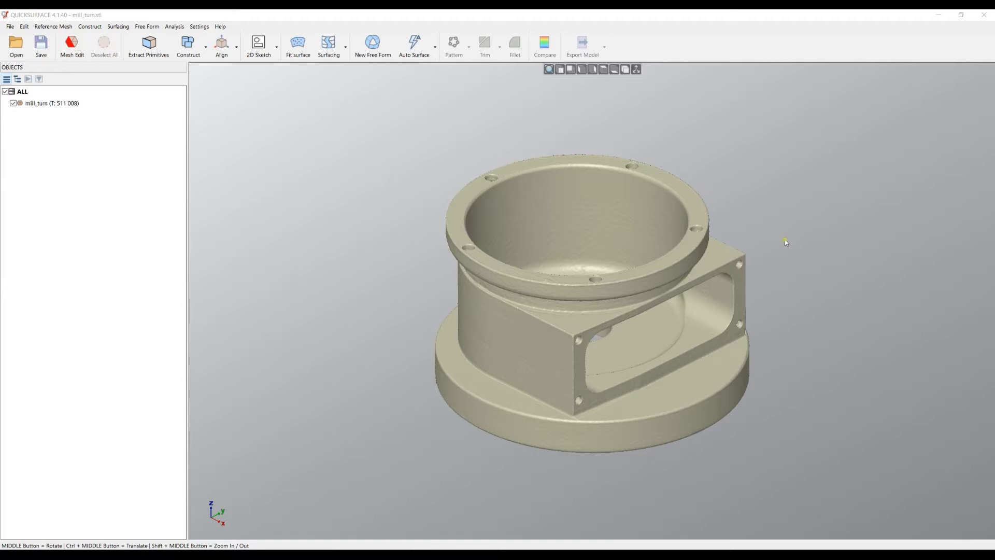
pyautogui.moveTo(844, 244)
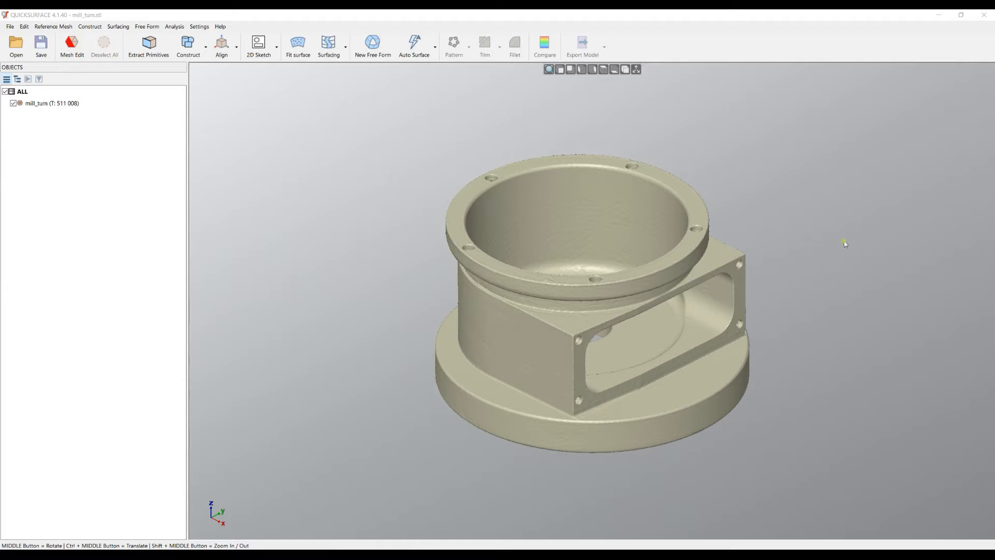
pyautogui.moveTo(808, 234)
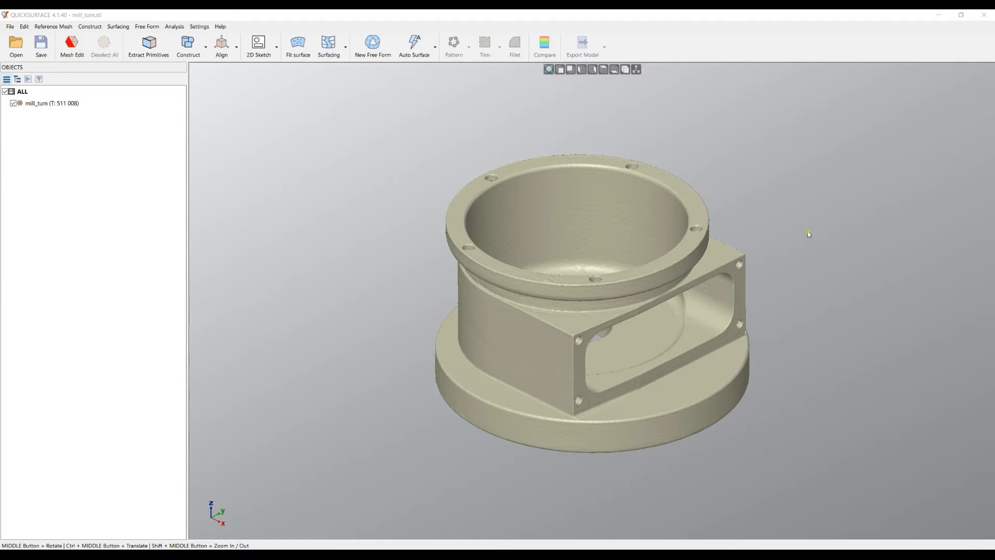
pyautogui.moveTo(568, 276)
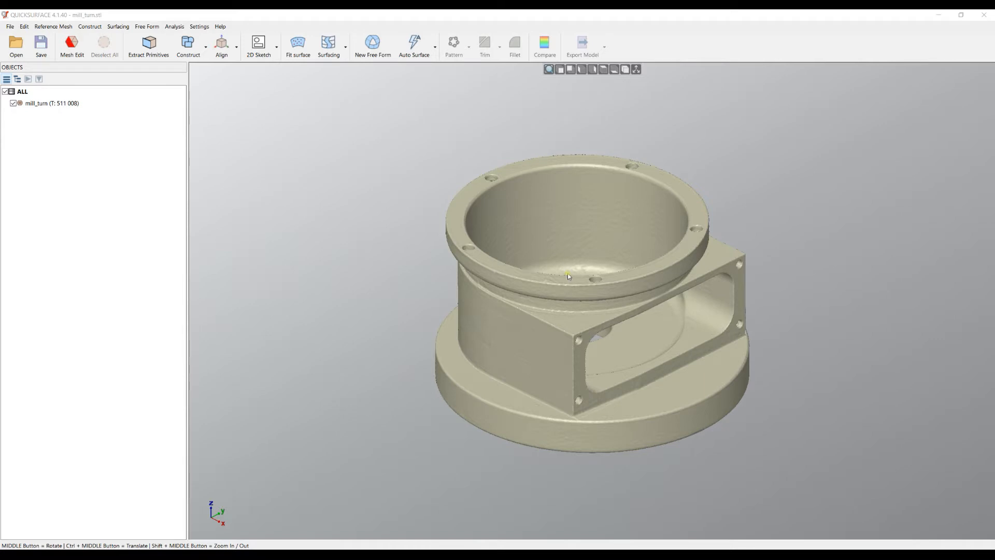
pyautogui.moveTo(782, 284)
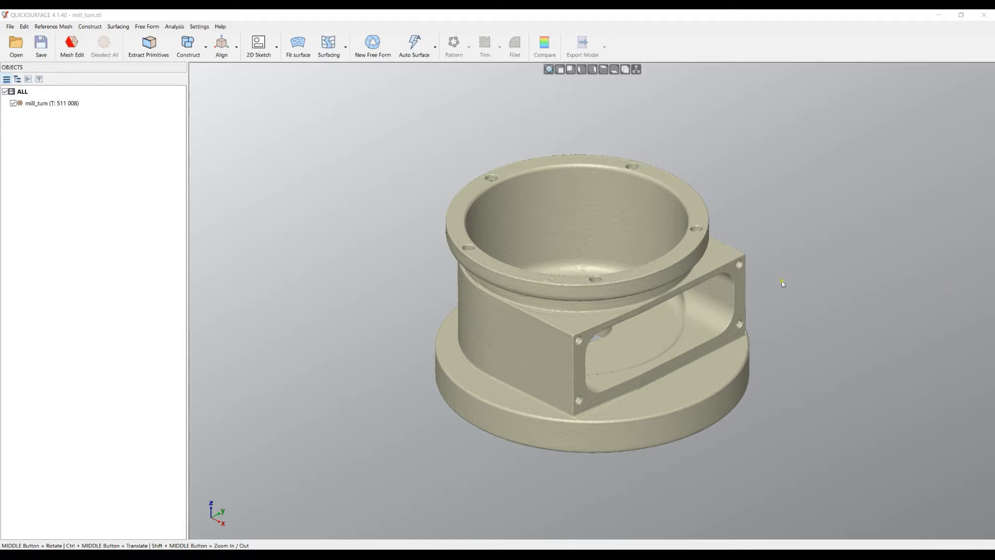
pyautogui.moveTo(545, 290)
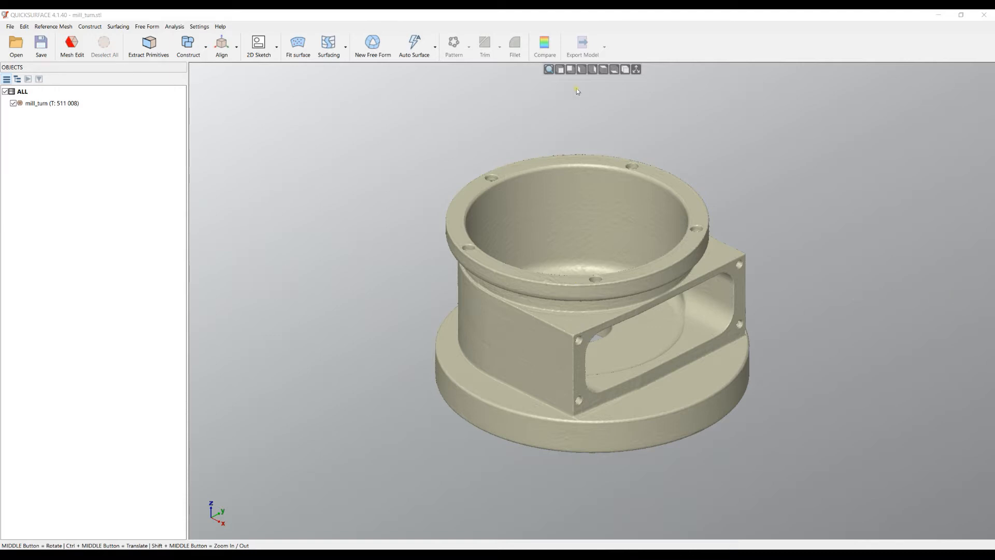
pyautogui.moveTo(620, 238)
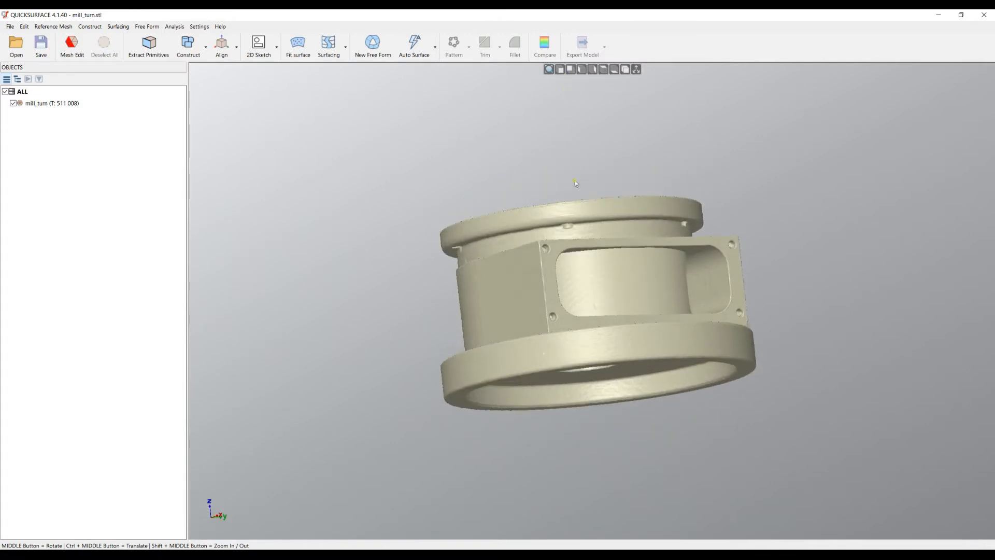
# Orbit the mill_turn mesh upright to look down into its bowl and flange holes
pyautogui.moveTo(574, 183); pyautogui.dragTo(733, 365)
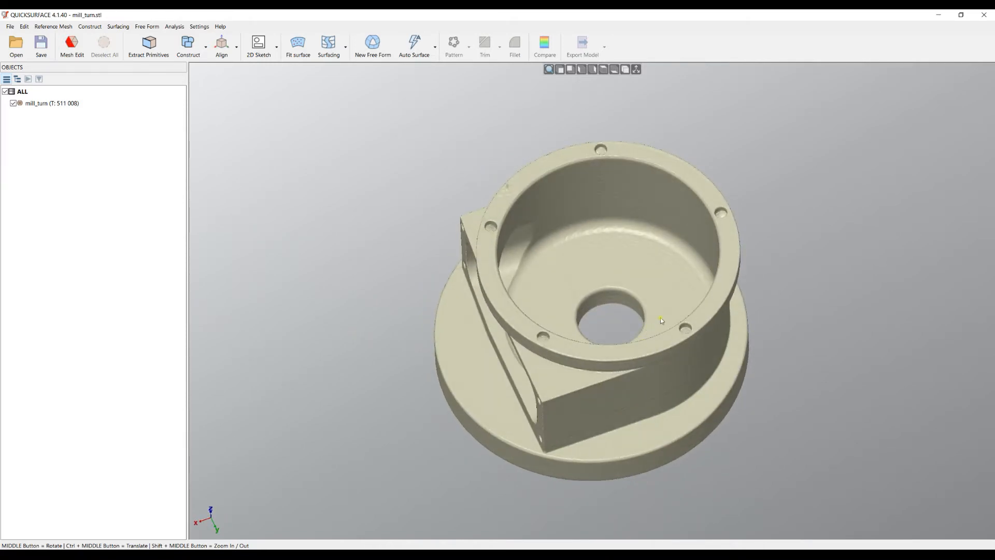
pyautogui.moveTo(661, 320); pyautogui.dragTo(682, 233)
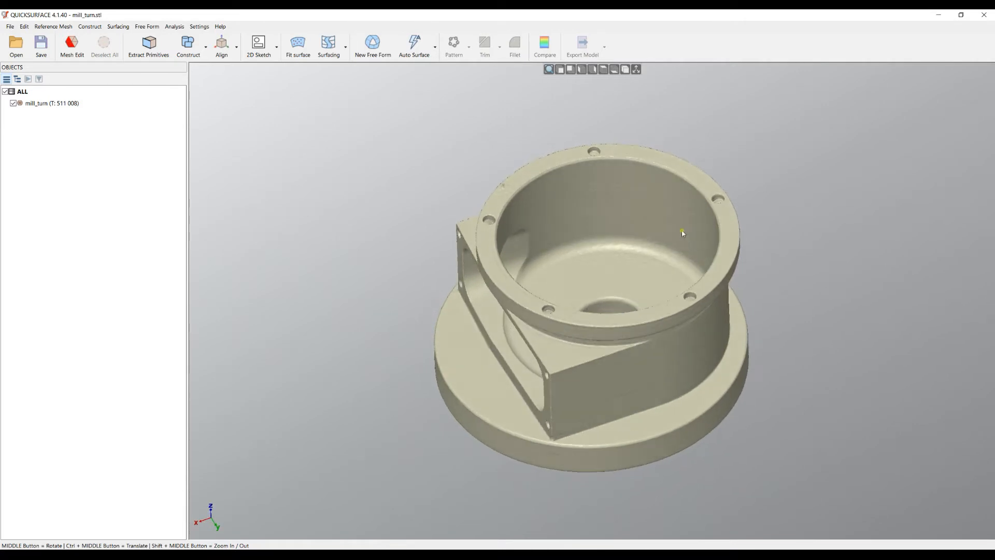
pyautogui.moveTo(248, 71)
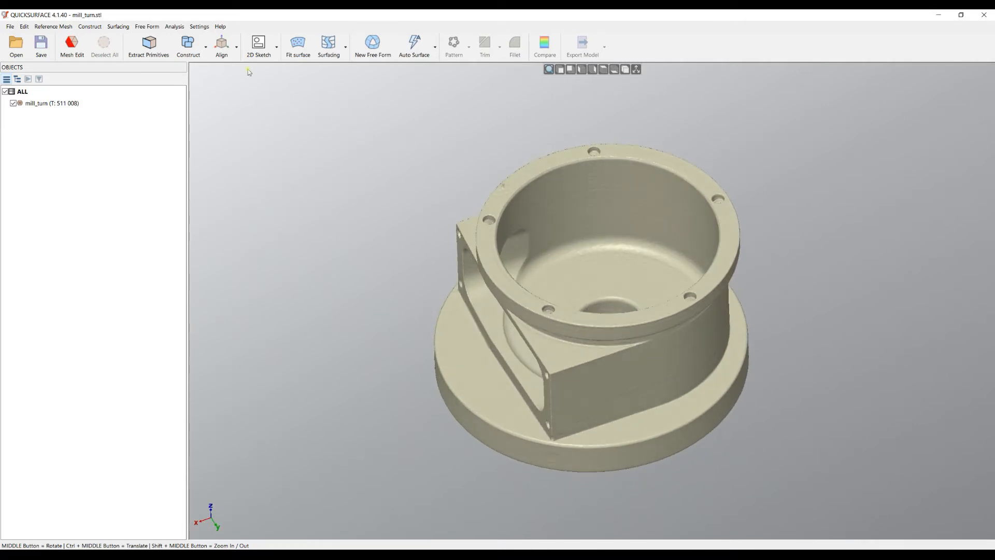
# Set 'Rotate in view' to 'Around world Z axis' in Software options and confirm
pyautogui.click(199, 26)
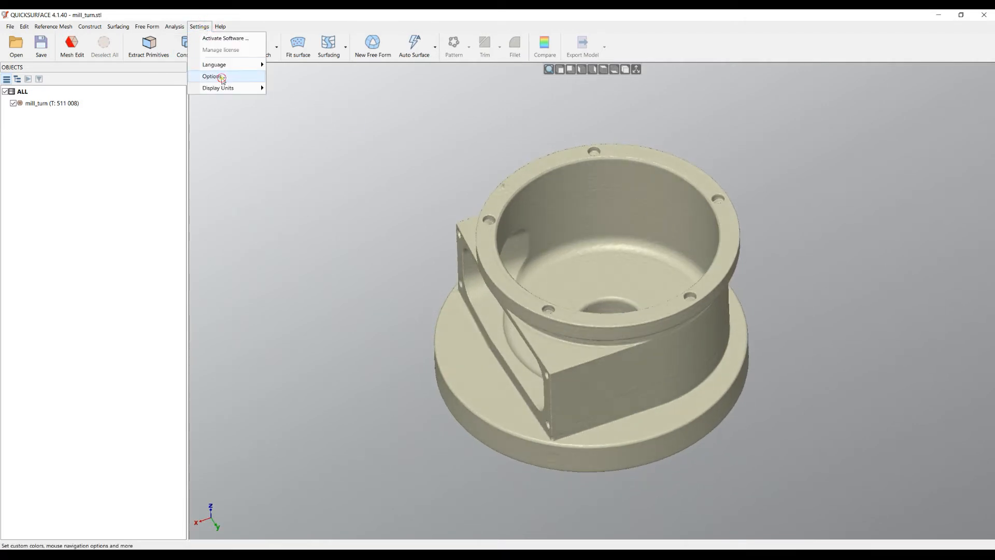
pyautogui.click(212, 76)
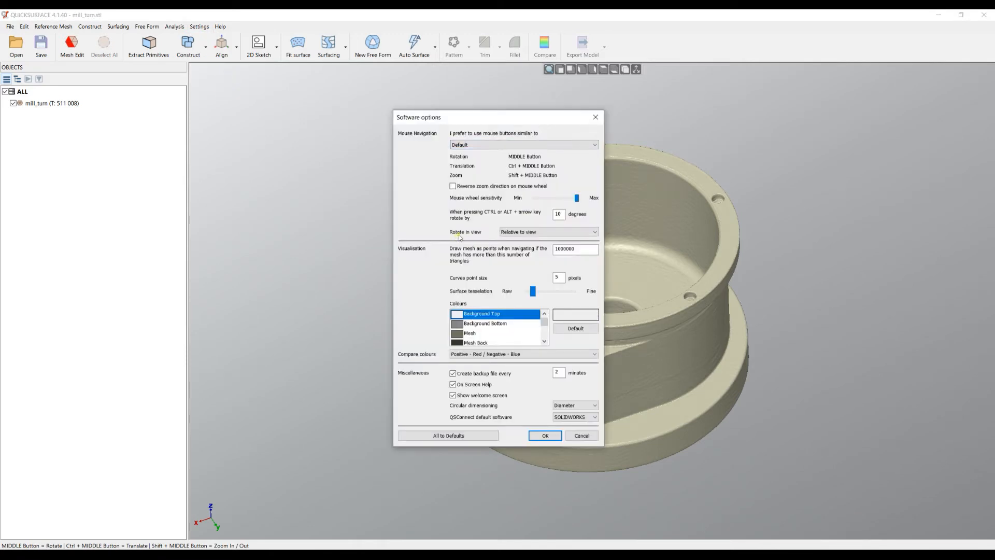
pyautogui.click(548, 231)
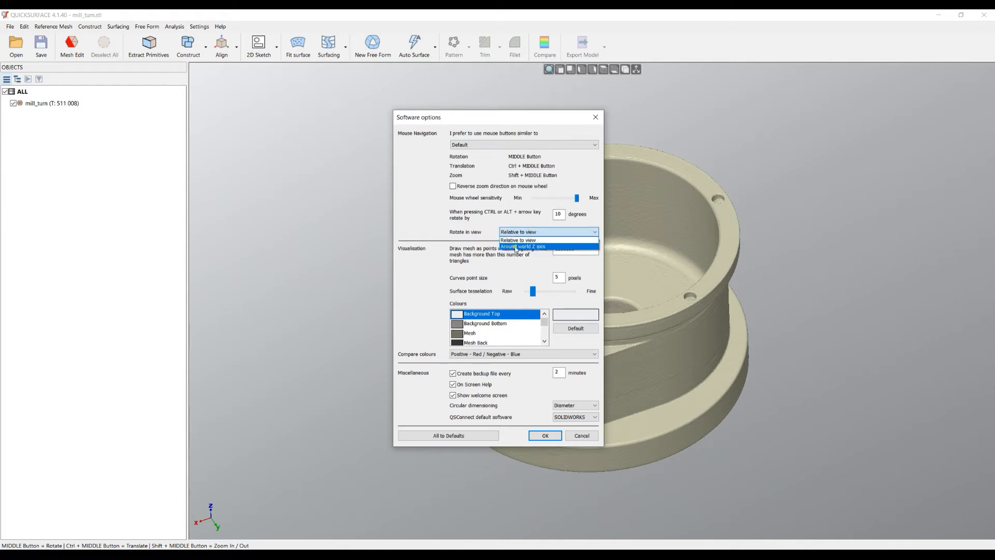
pyautogui.click(522, 247)
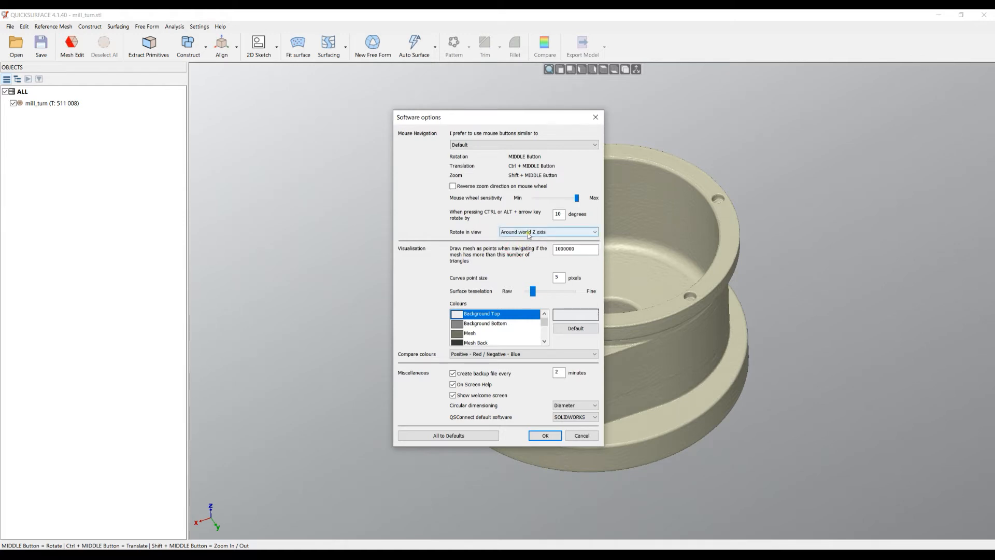
pyautogui.click(544, 435)
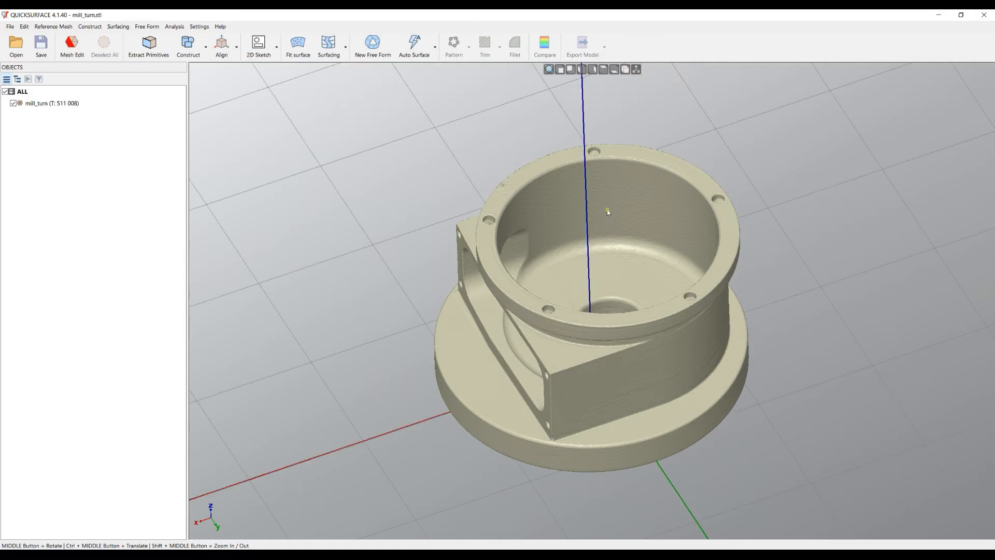
pyautogui.moveTo(714, 257)
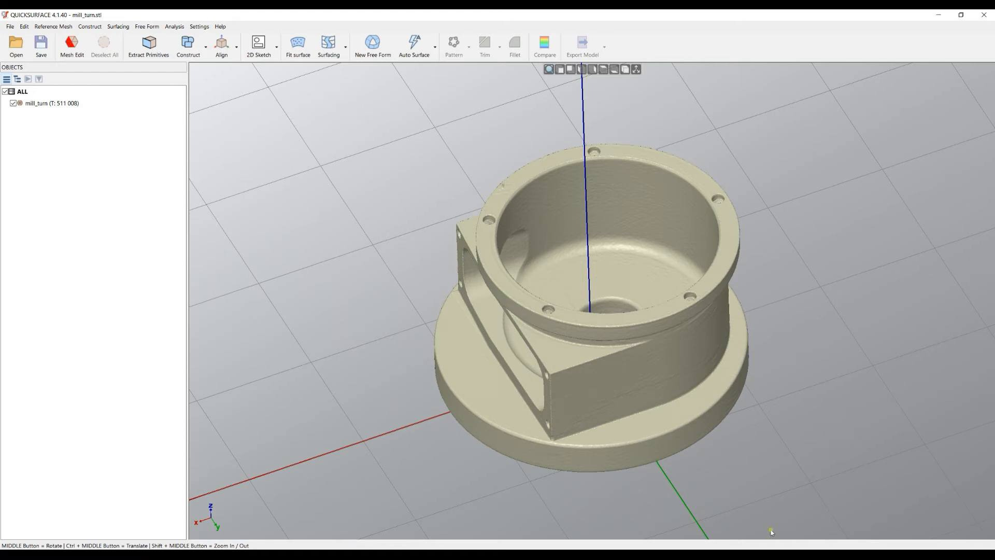
pyautogui.moveTo(549, 185)
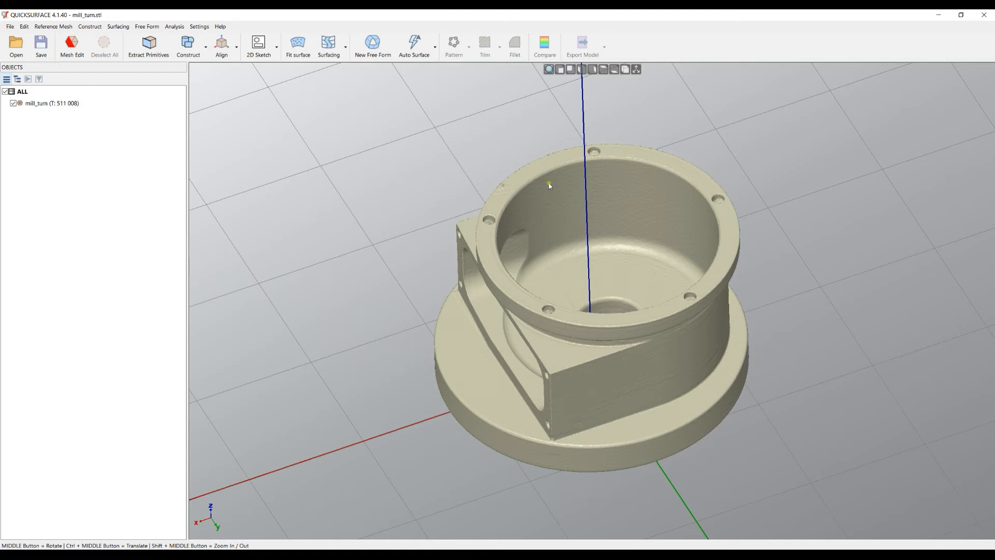
pyautogui.moveTo(601, 255)
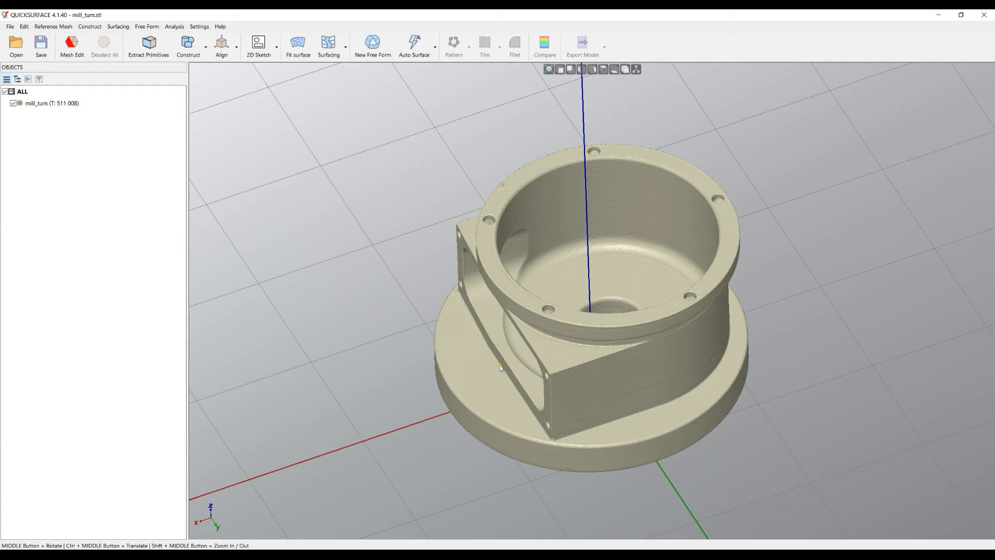
pyautogui.moveTo(488, 343)
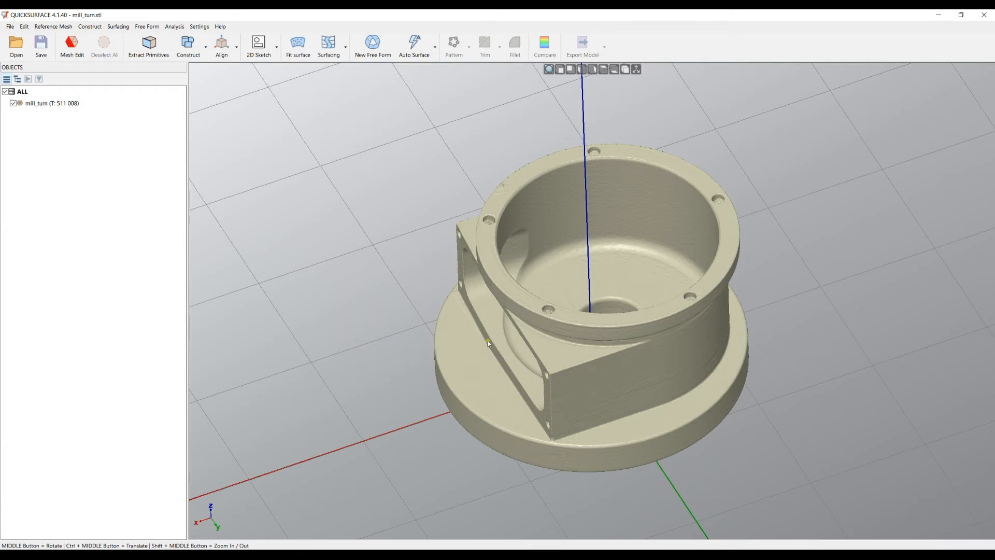
pyautogui.moveTo(594, 213)
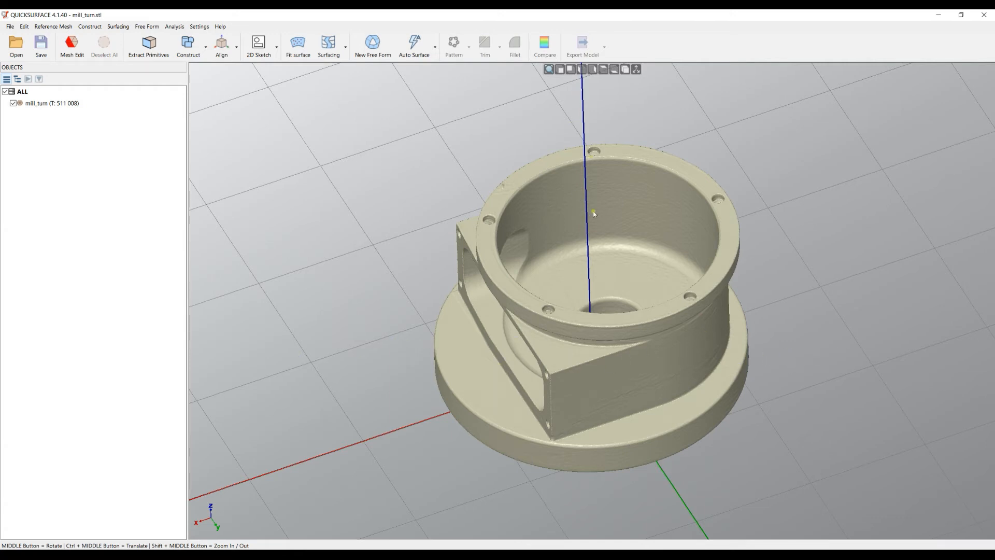
pyautogui.moveTo(667, 160)
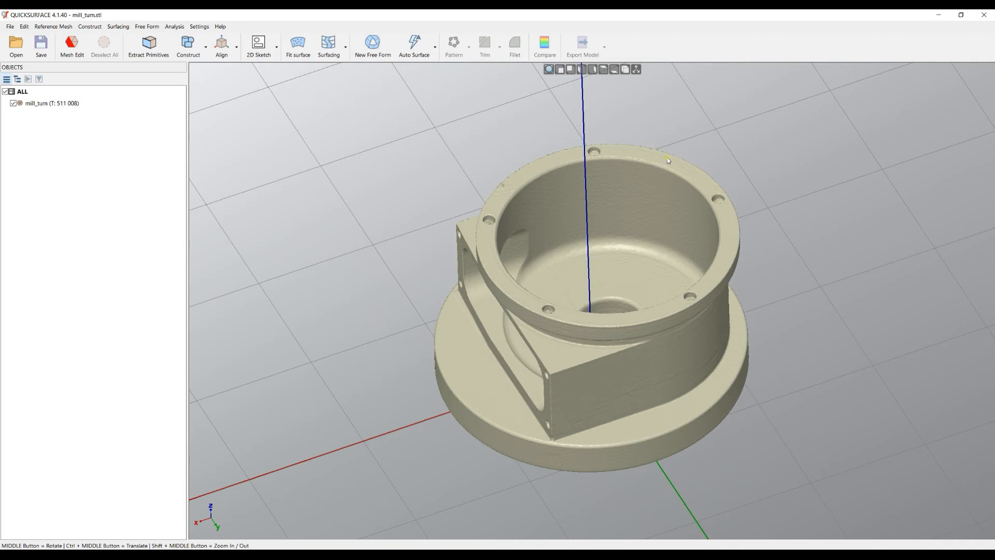
pyautogui.moveTo(638, 130)
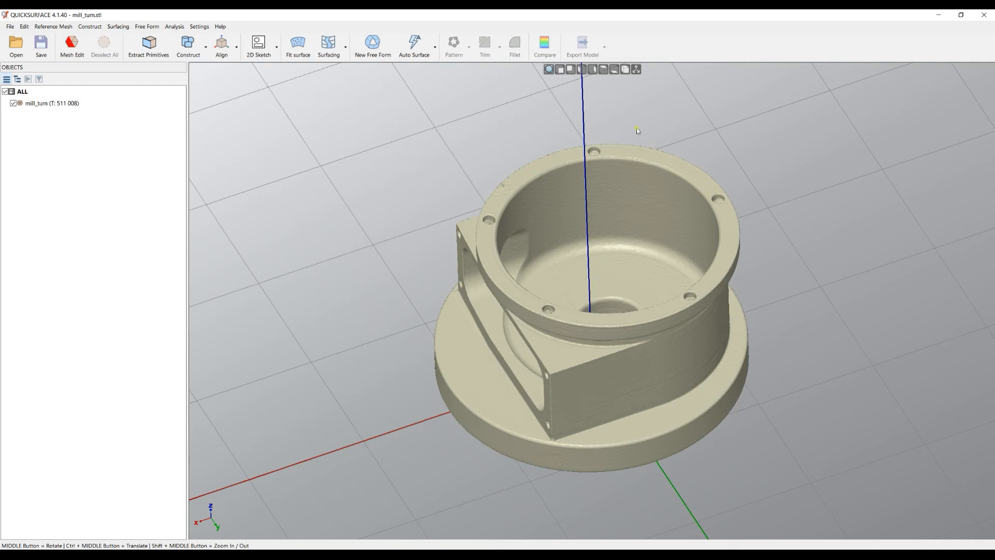
pyautogui.moveTo(608, 277)
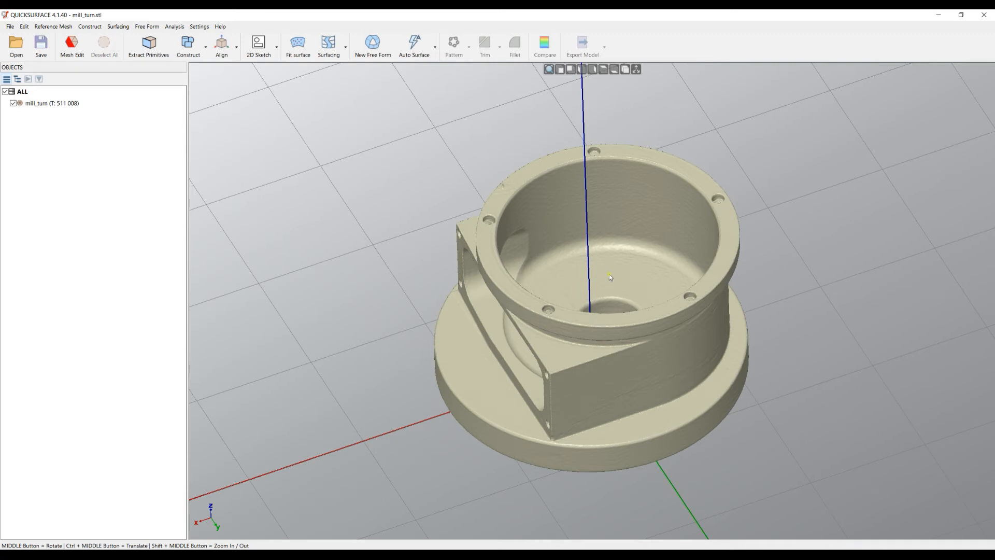
pyautogui.moveTo(663, 254)
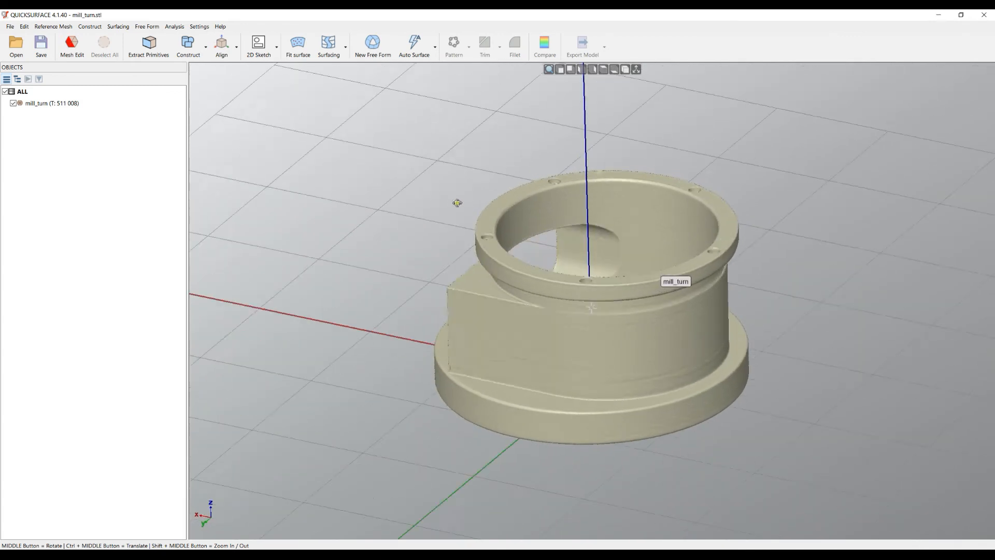
# Orbit the mill_turn mesh about Z, viewing the bore, top, and rectangular side pocket
pyautogui.moveTo(457, 203); pyautogui.dragTo(622, 204)
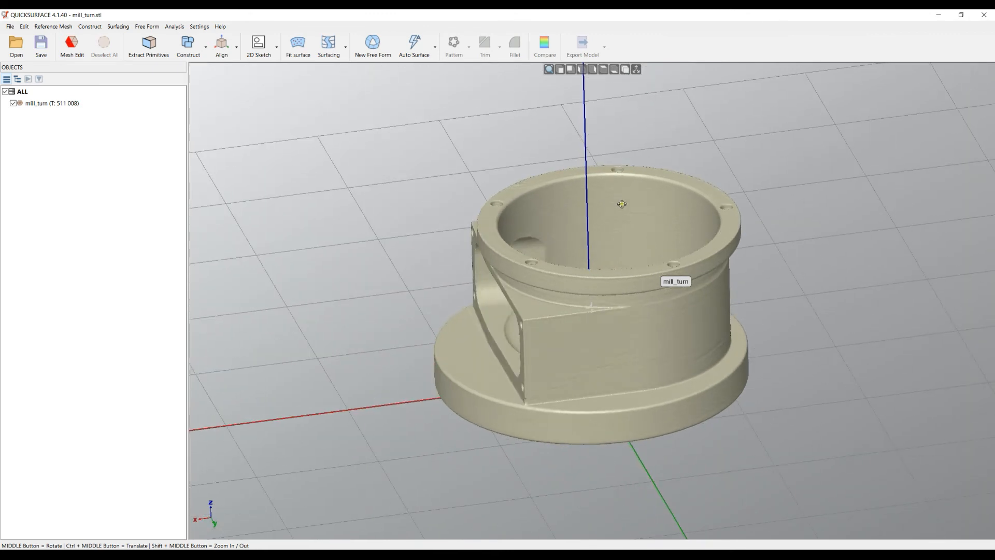
pyautogui.moveTo(622, 204); pyautogui.dragTo(616, 305)
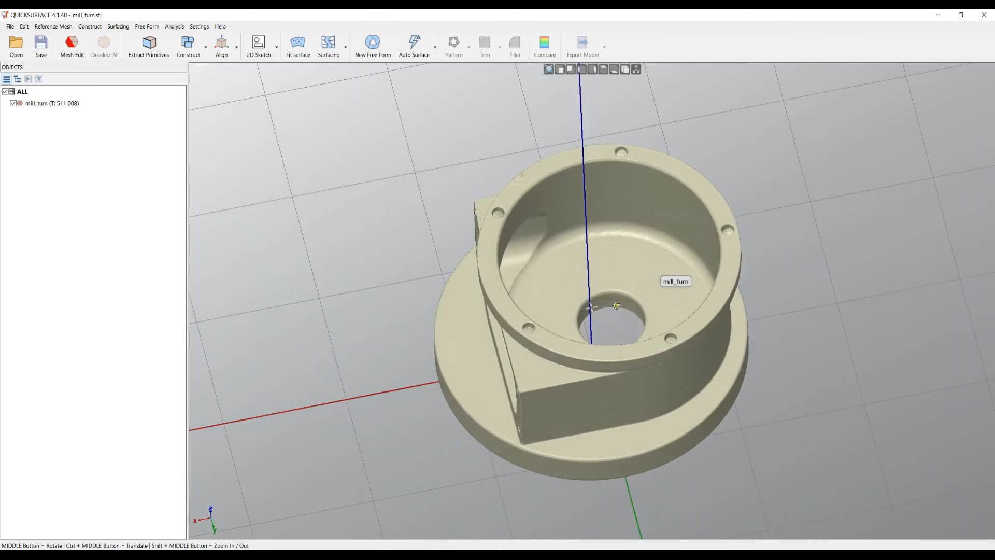
pyautogui.moveTo(616, 306); pyautogui.dragTo(406, 283)
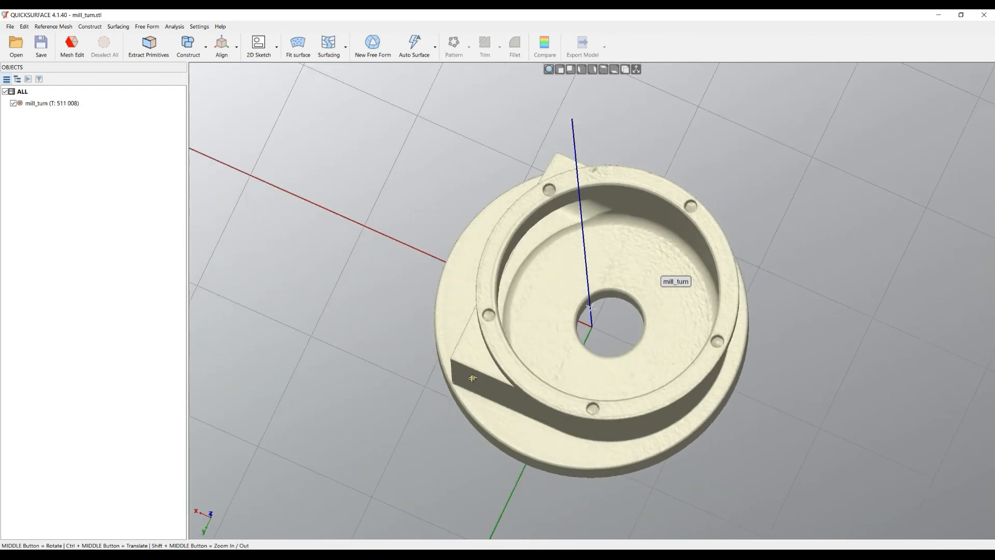
pyautogui.moveTo(472, 379); pyautogui.dragTo(576, 395)
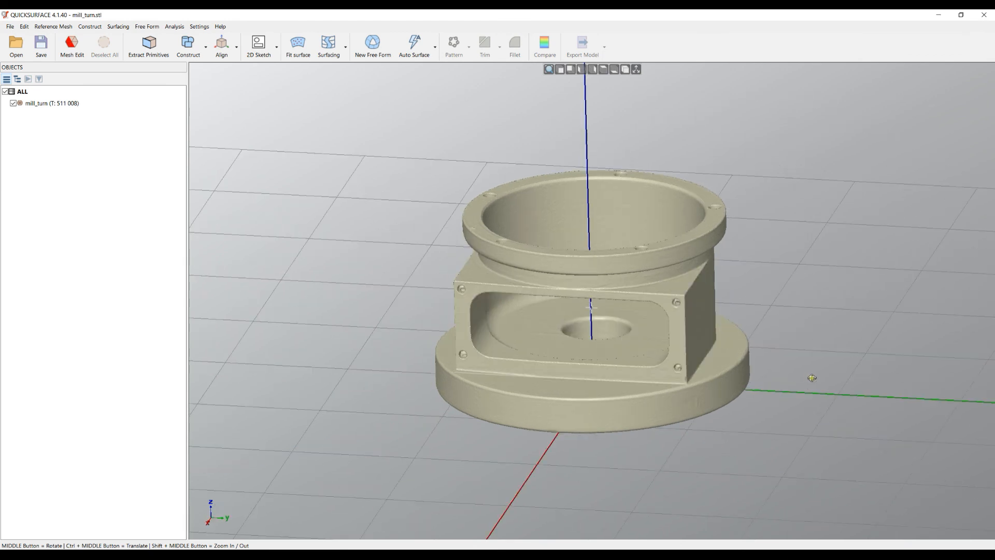
pyautogui.moveTo(812, 378); pyautogui.dragTo(684, 432)
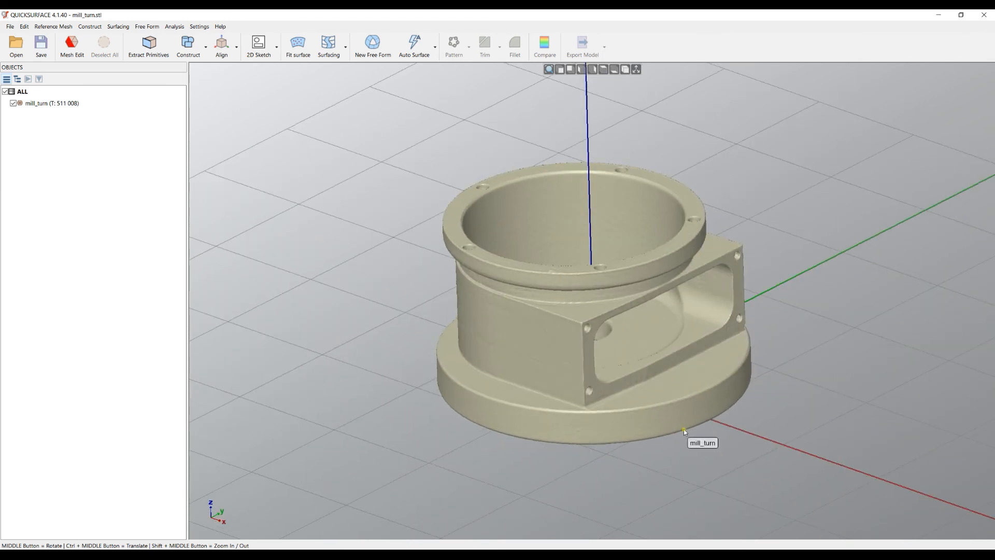
pyautogui.moveTo(856, 416)
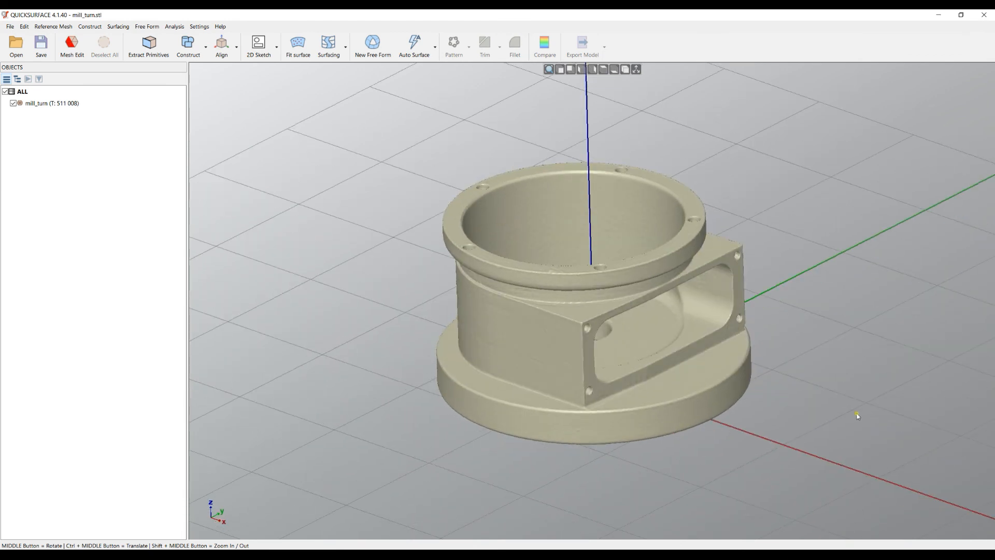